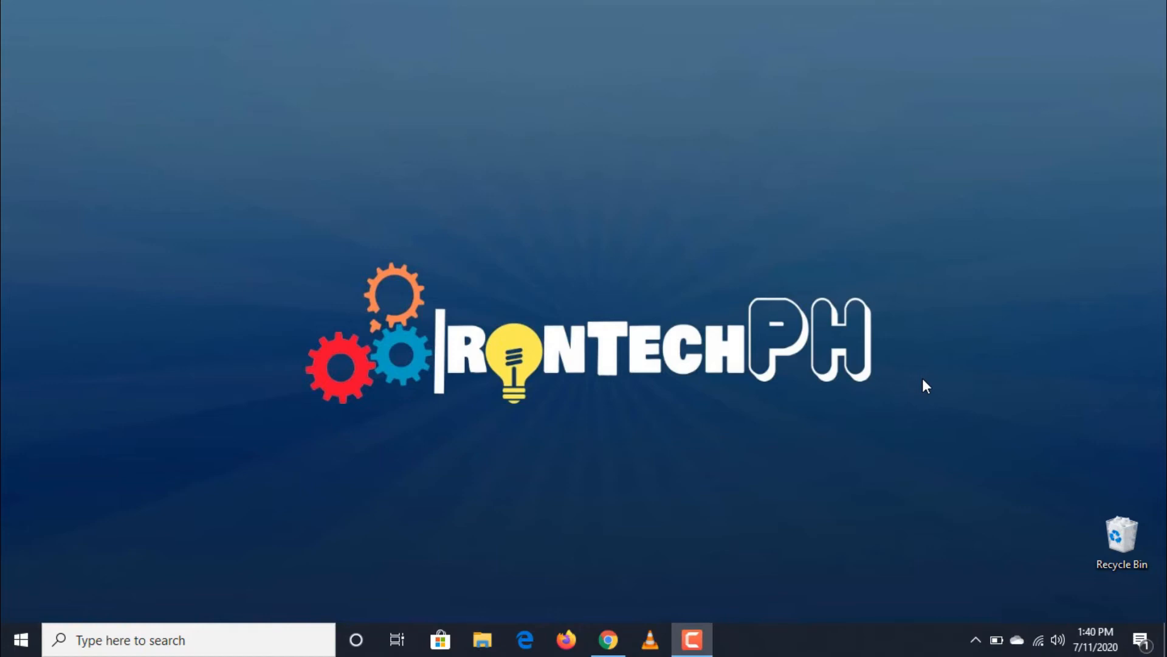
Reach the tagmp3.net upload box in Chrome with the Upload Files option selected
left_click(608, 640)
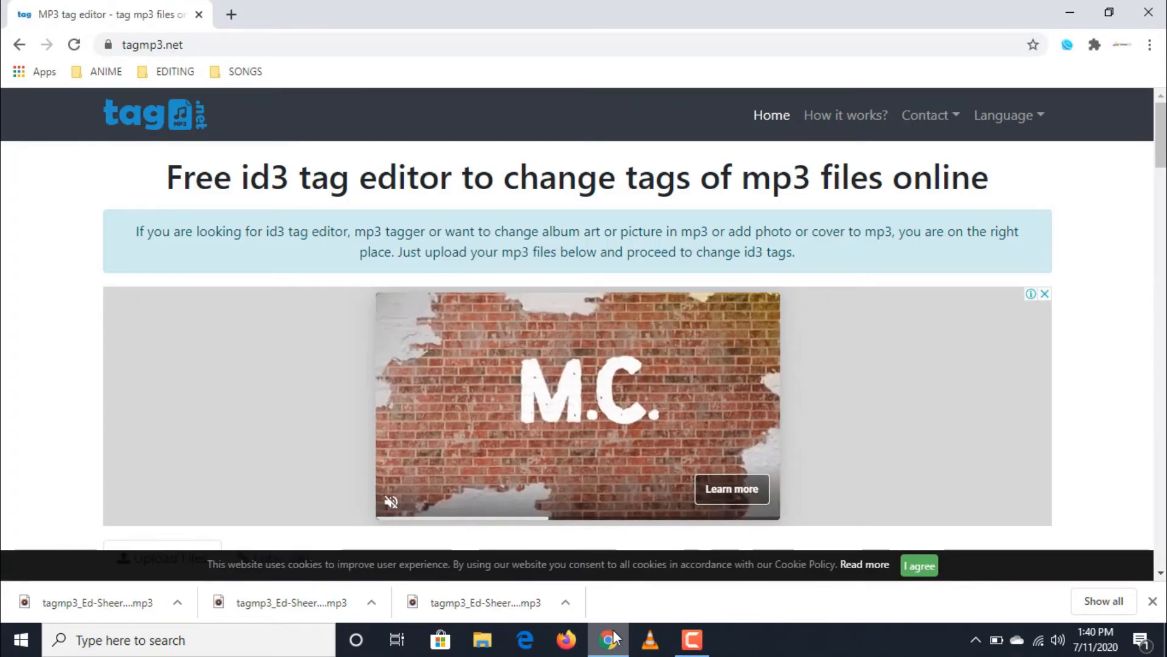
scroll("down", 3)
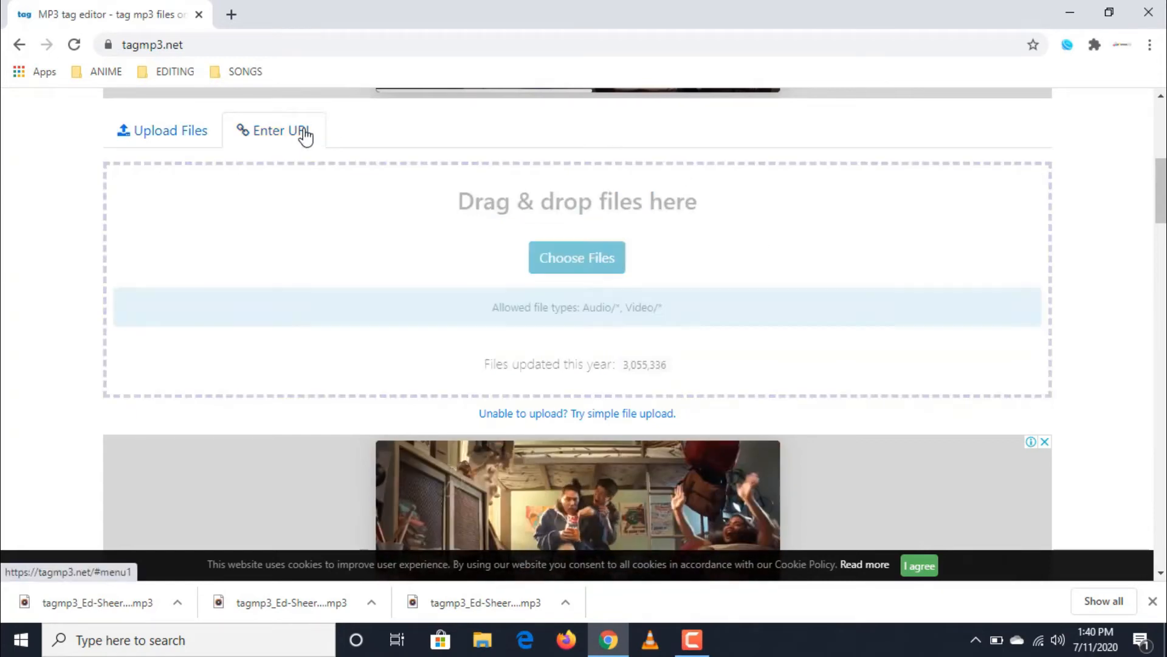
left_click(274, 130)
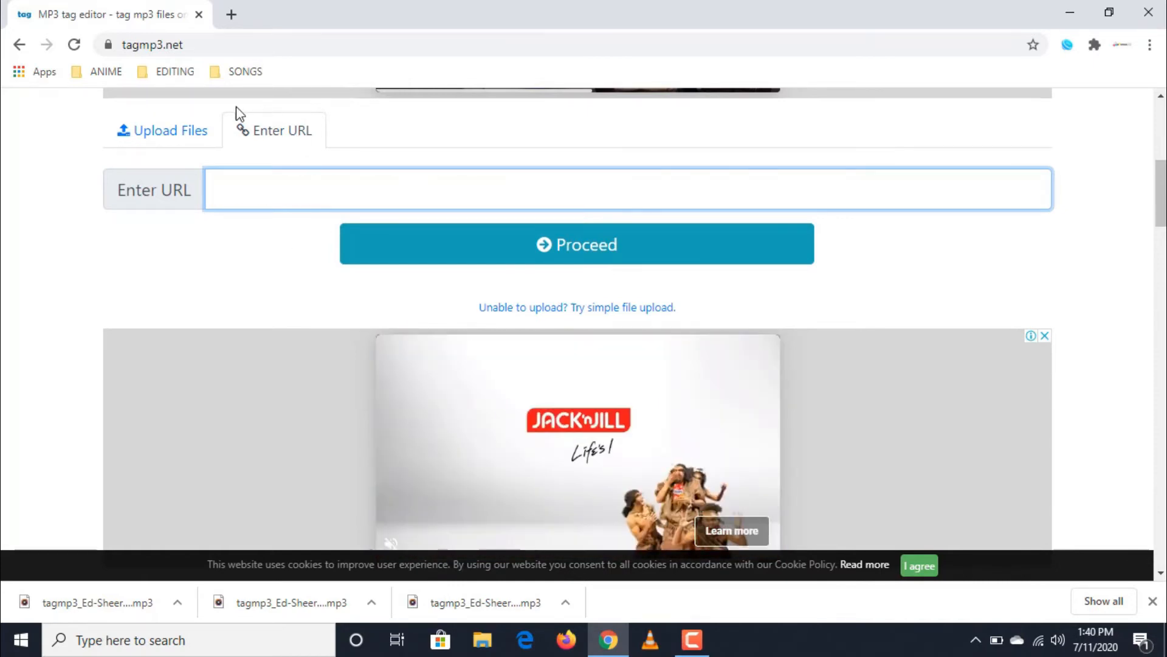
left_click(162, 131)
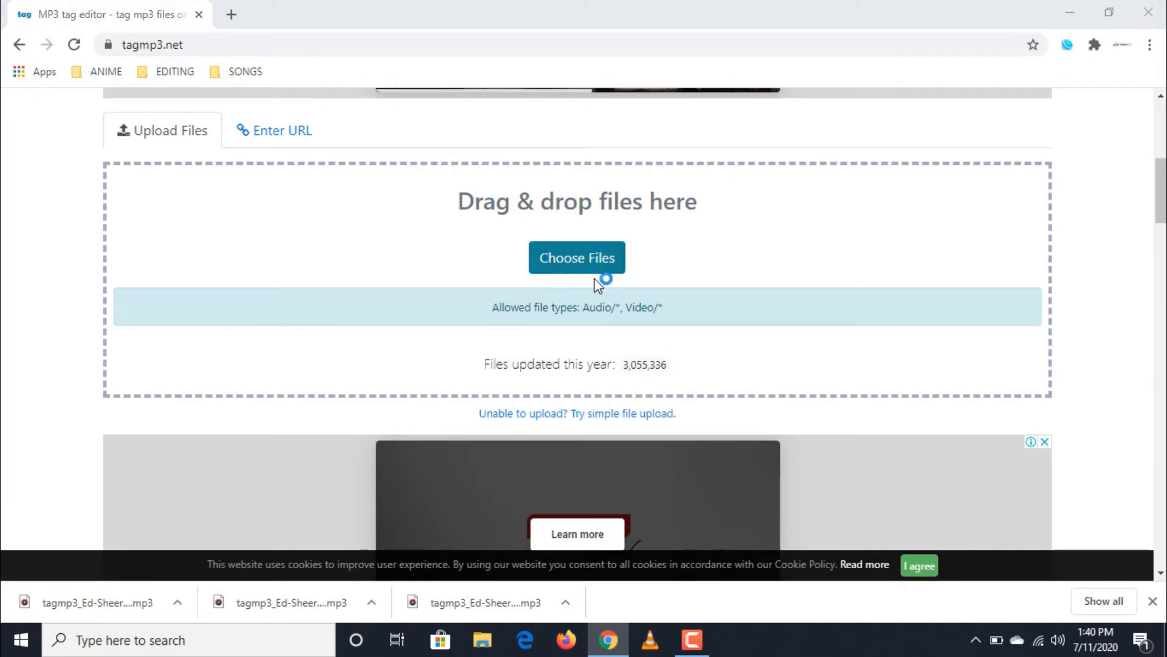
Upload 'Ed Sheeran - Shape of You .mp3' from Downloads and bring its empty tag form into view
left_click(576, 257)
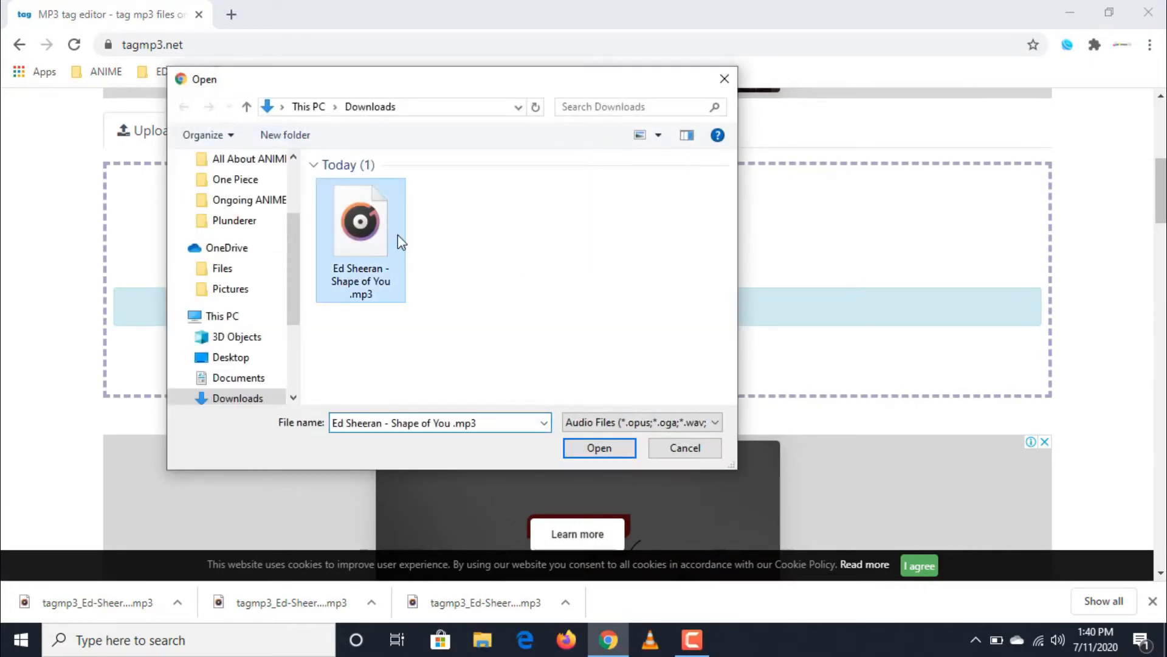
left_click(598, 447)
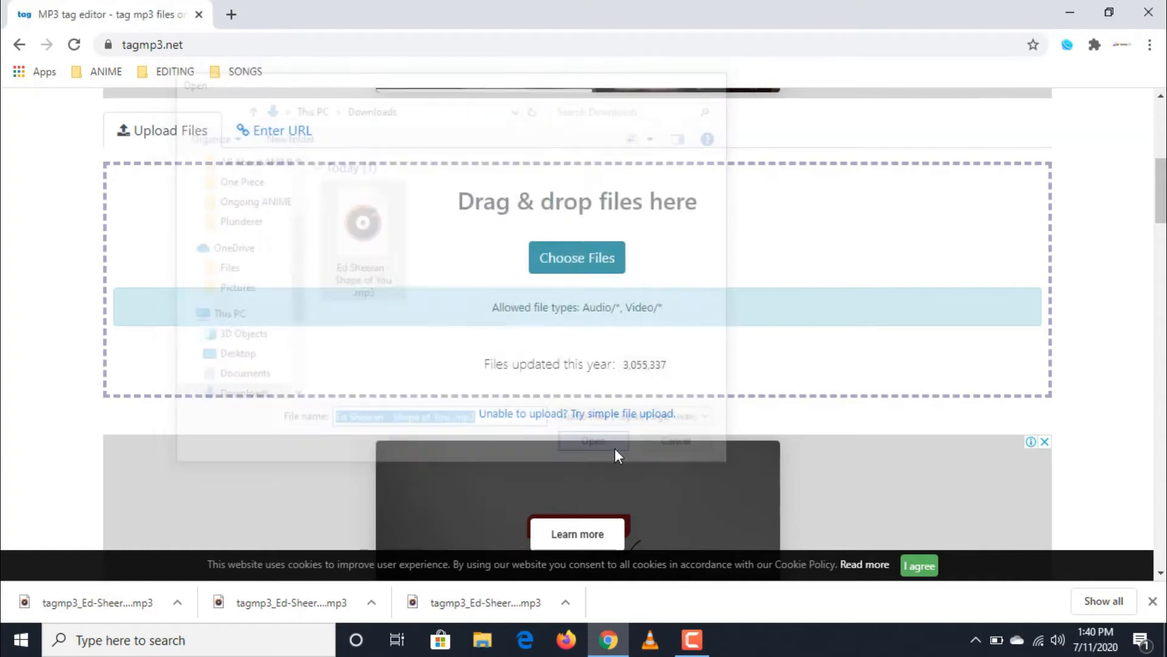
left_click(593, 440)
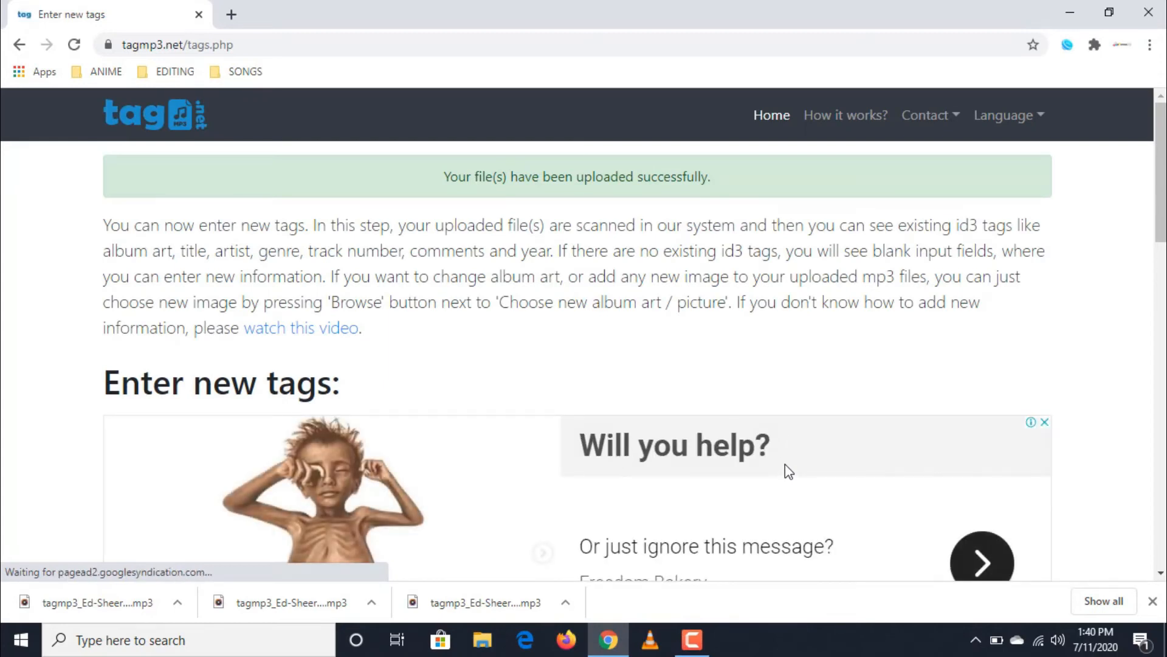
scroll("down", 3)
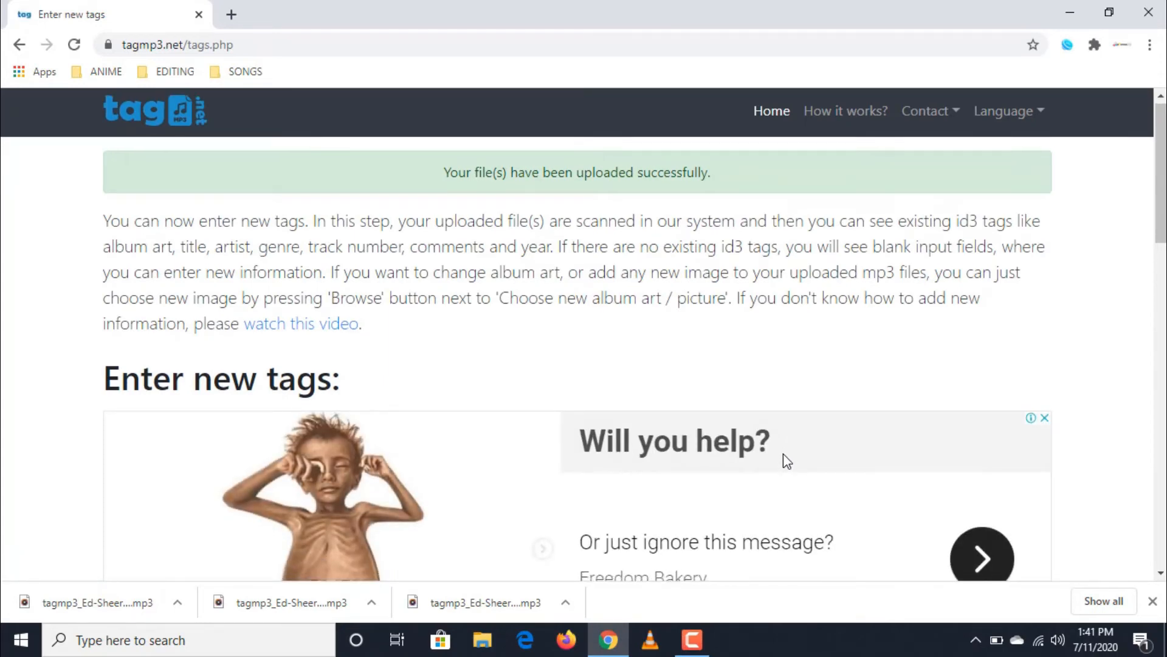
scroll("down", 3)
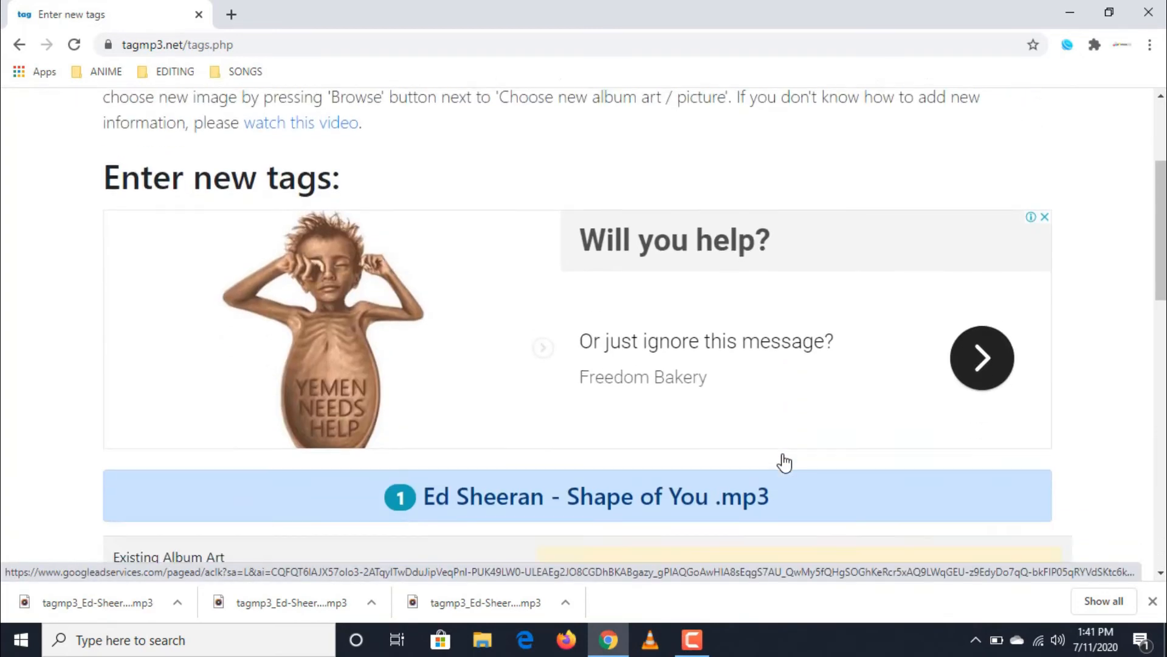
scroll("down", 3)
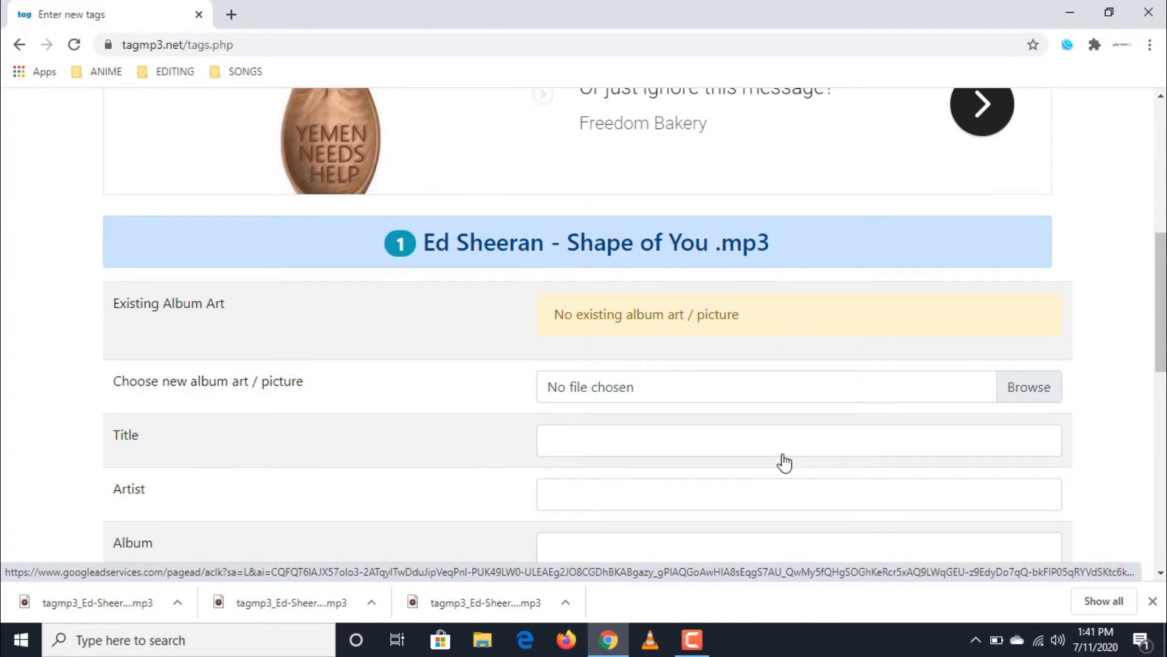
mouse_move(494, 416)
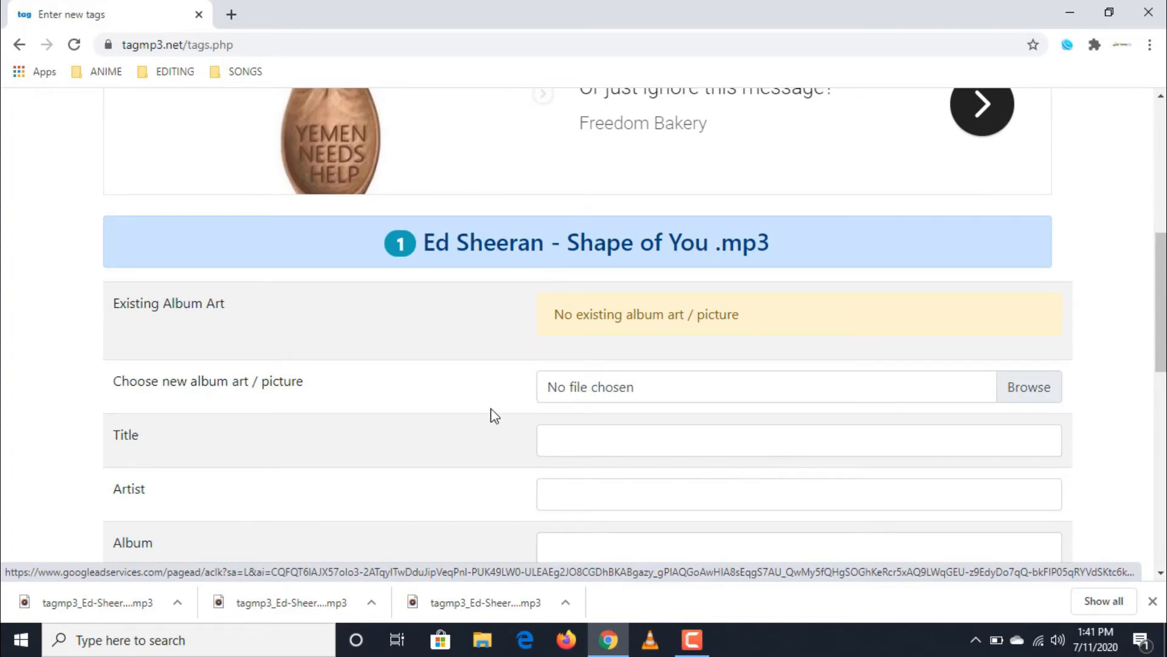
mouse_move(373, 395)
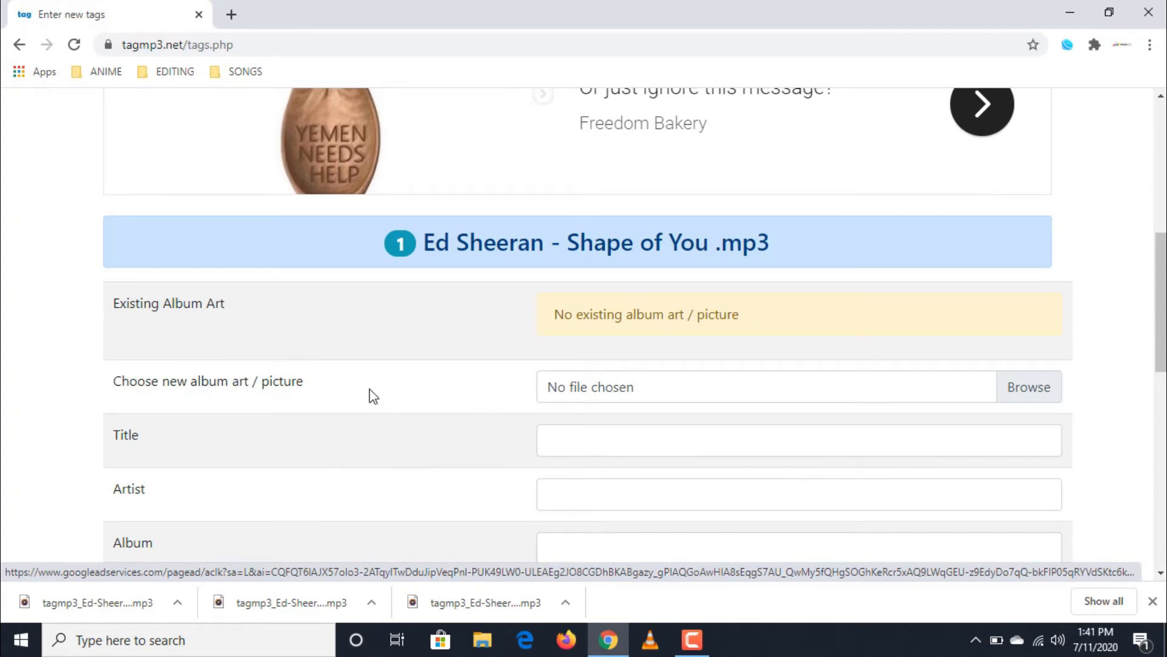
mouse_move(145, 331)
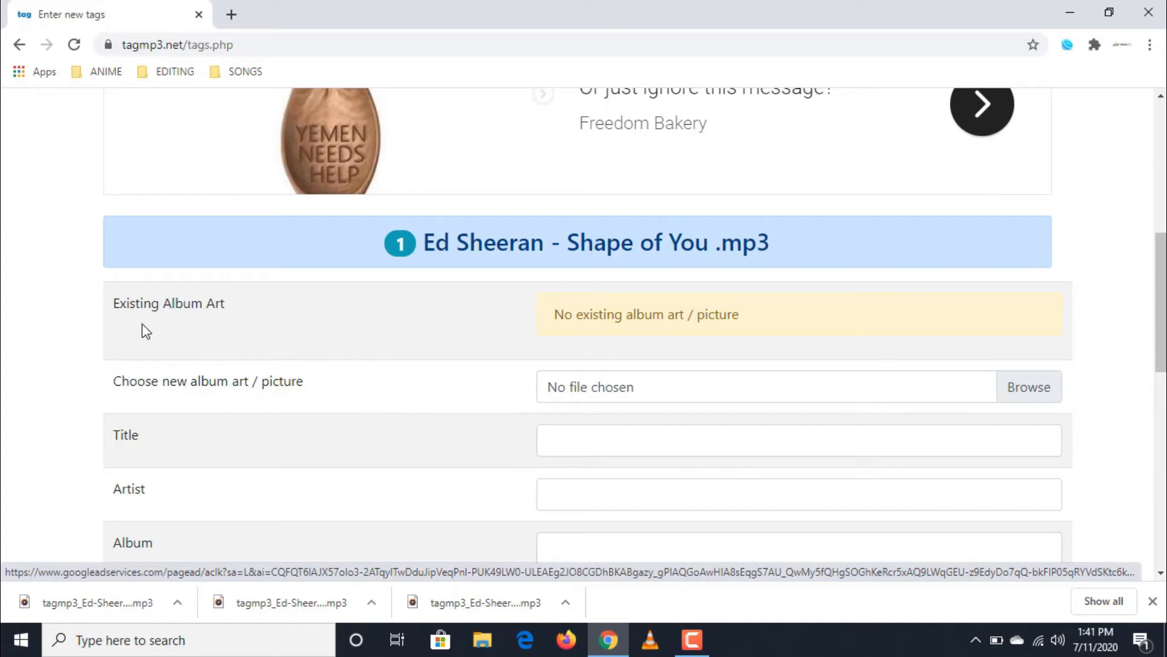
mouse_move(307, 433)
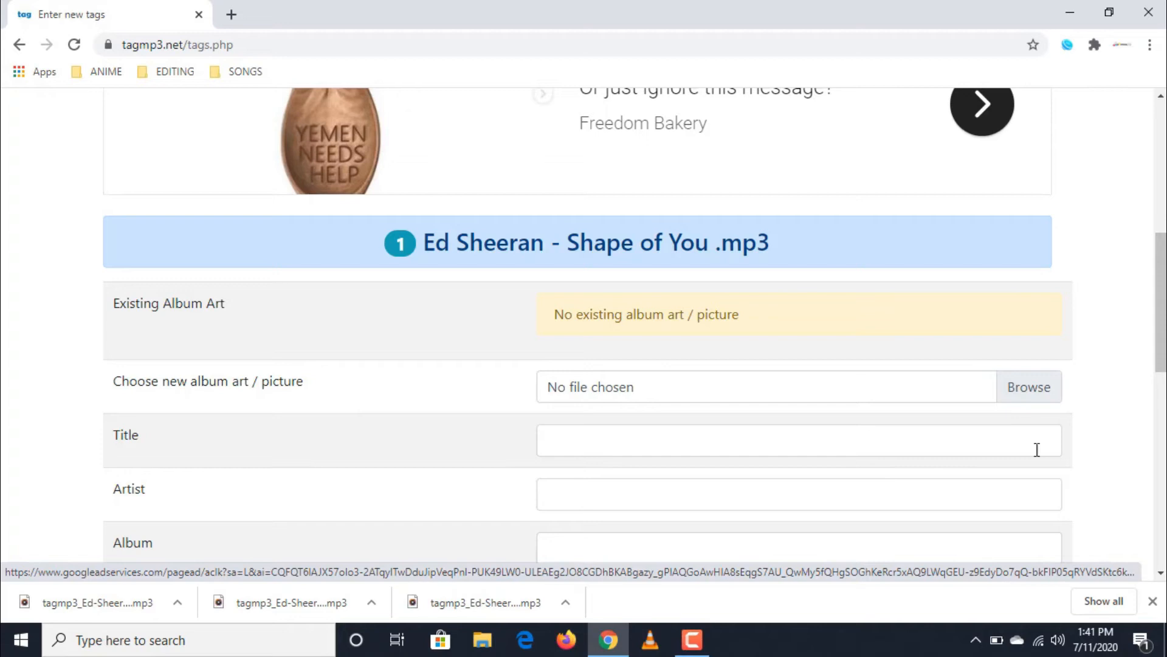
Choose 'Divided Album Cover.jpg' from Downloads as the new album art
left_click(1027, 387)
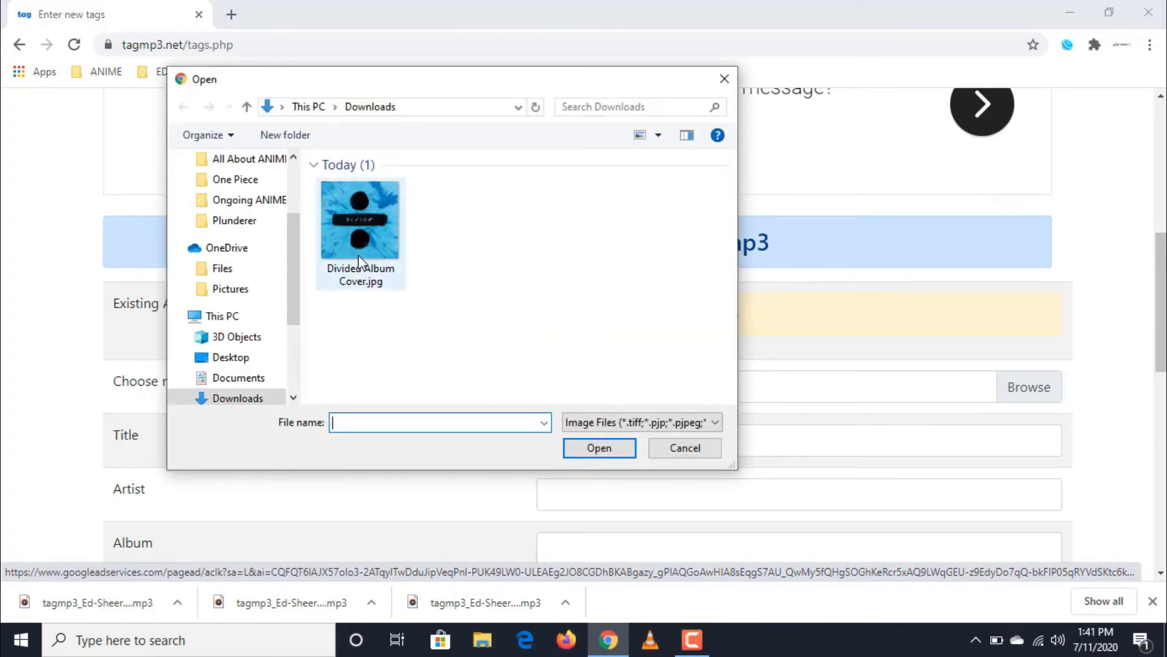
left_click(360, 220)
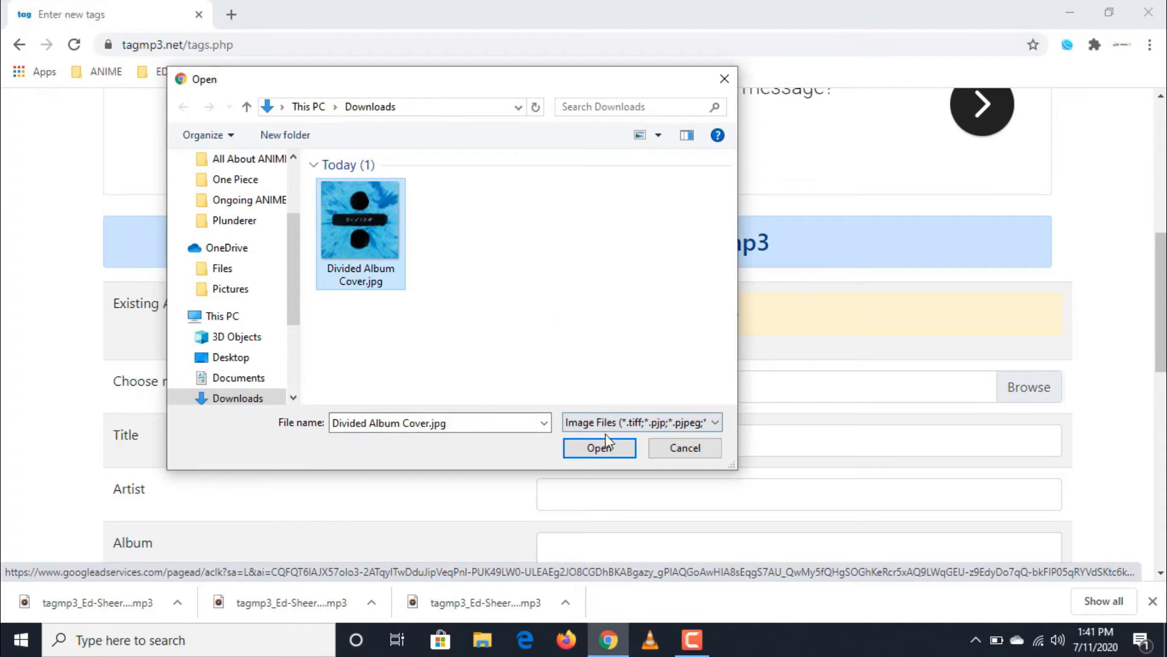
left_click(599, 448)
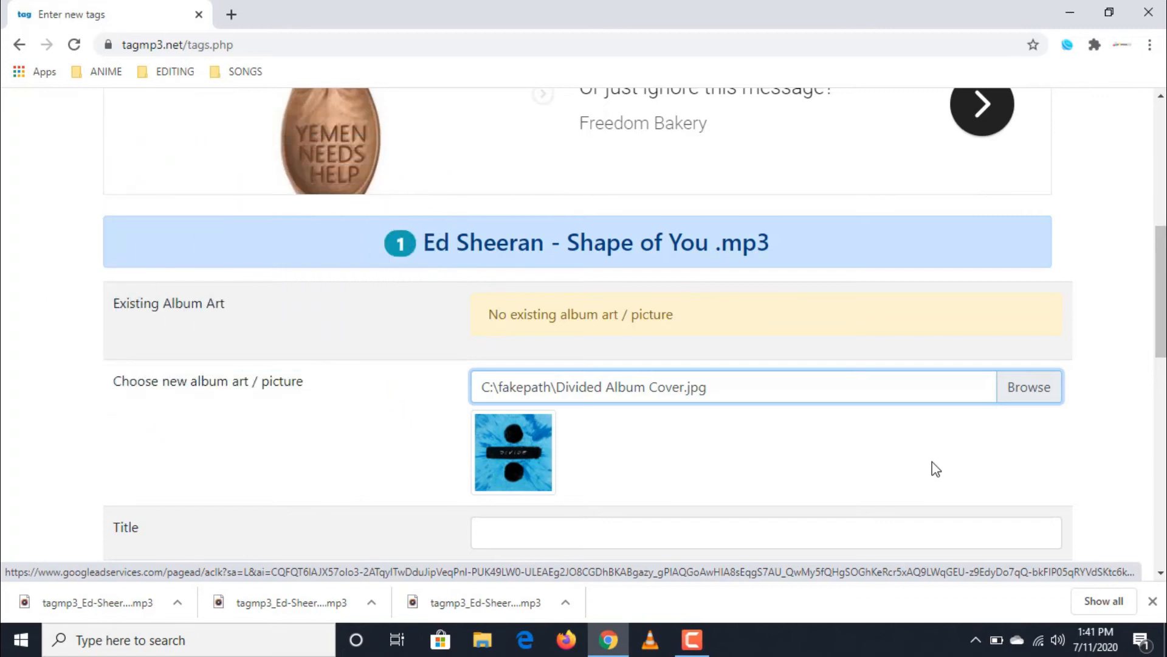
Fill track number 1, genre Pop and year 2017, leaving the Generate New Files button in view
scroll("down", 3)
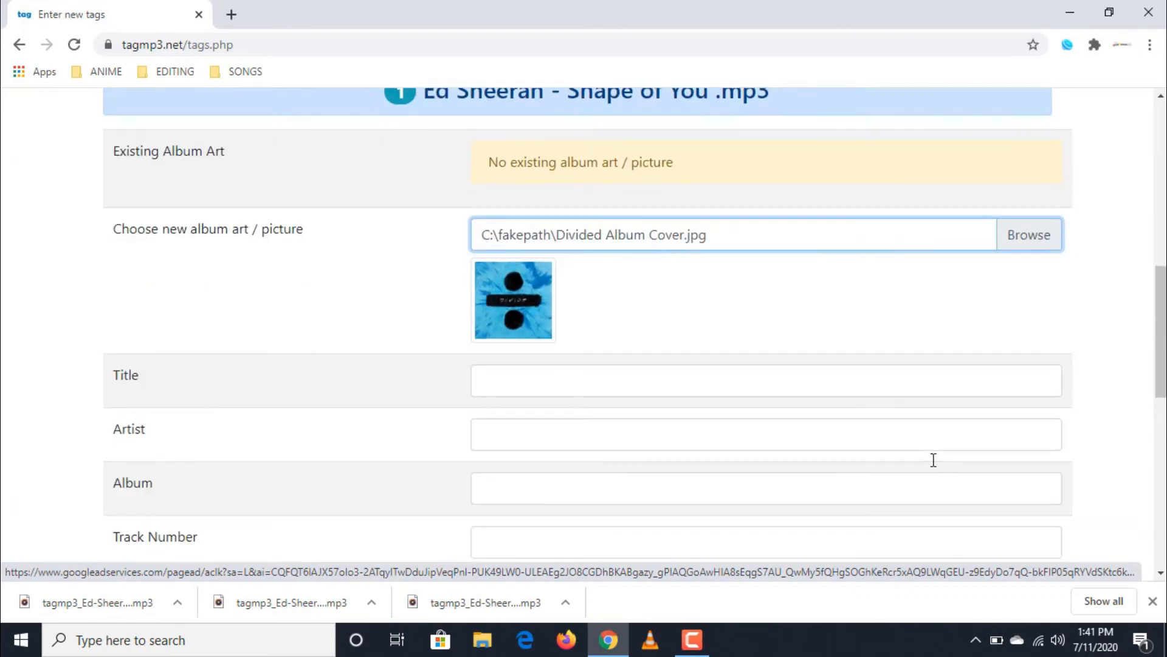
scroll("down", 3)
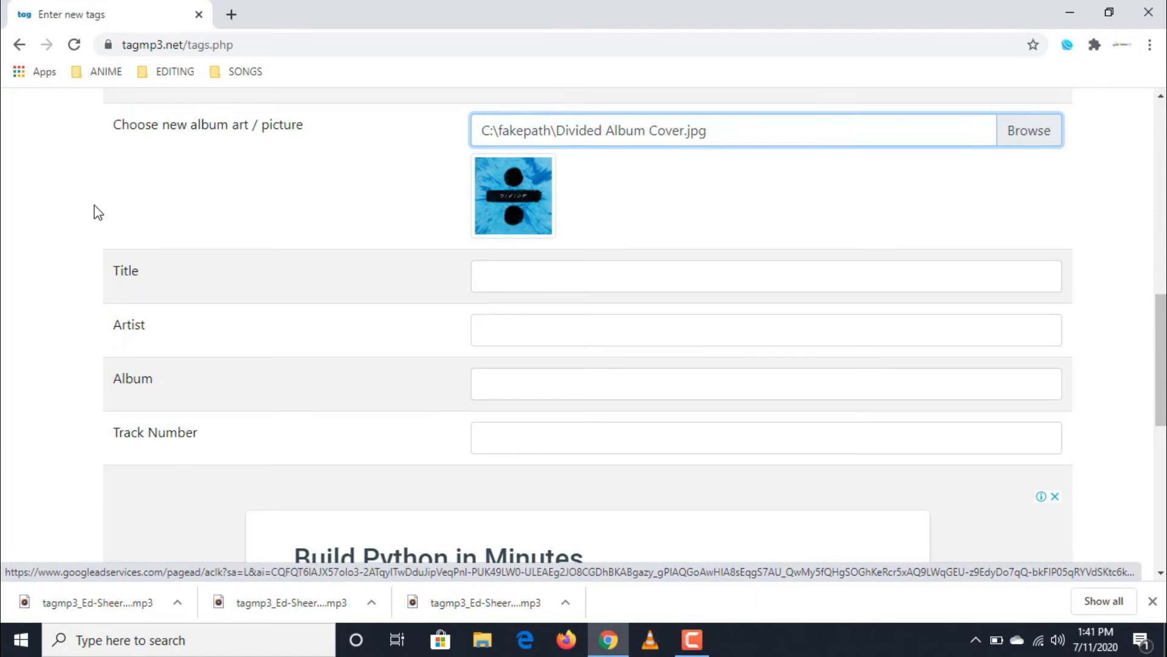
scroll("down", 3)
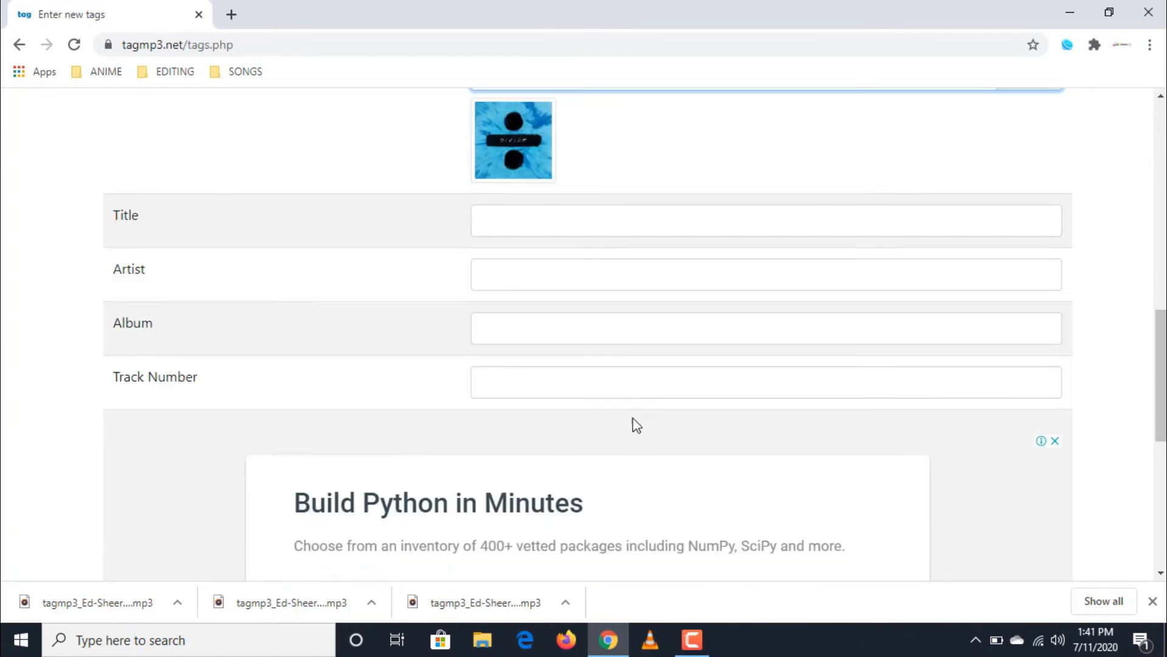
scroll("down", 3)
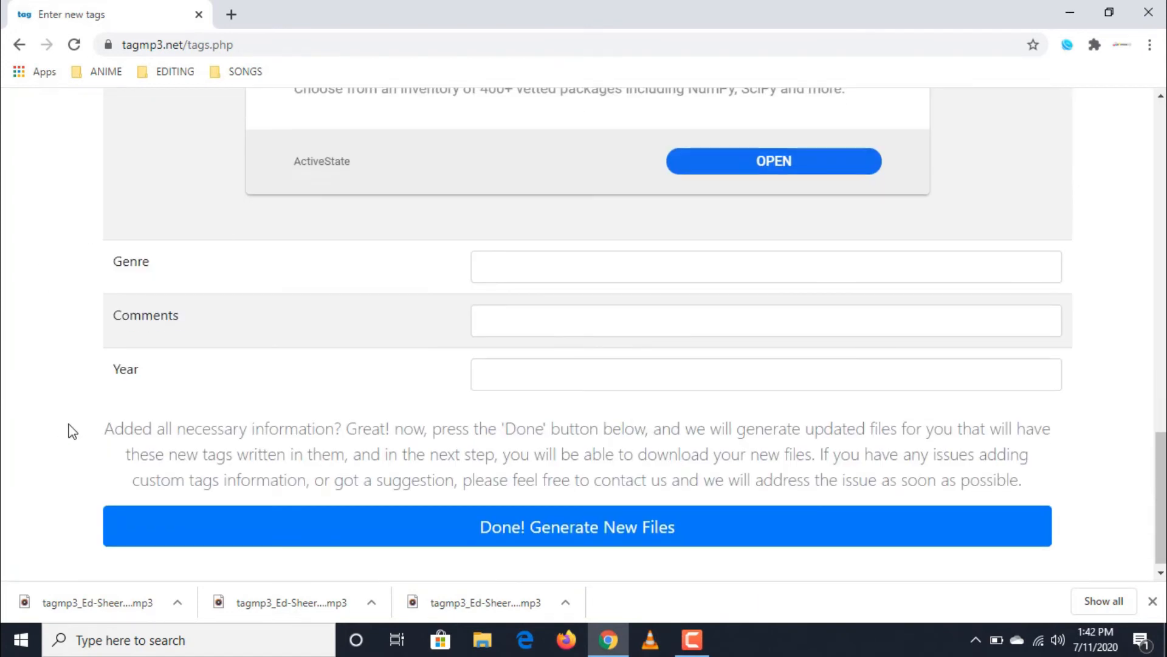
scroll("down", 3)
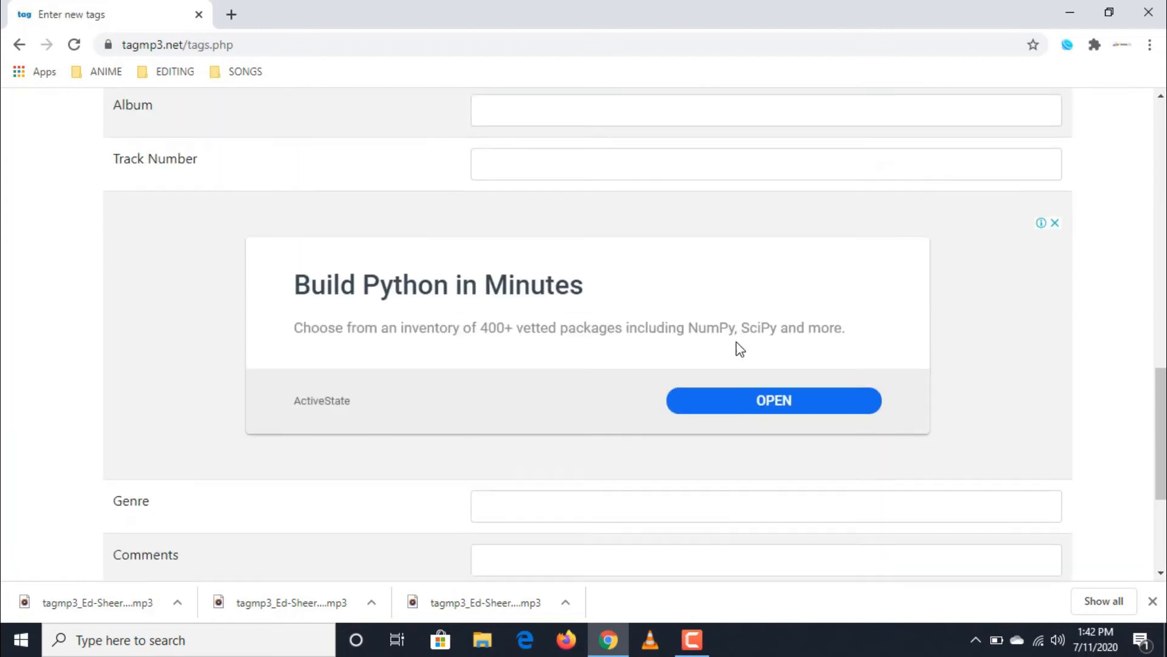
left_click(765, 276)
type("1")
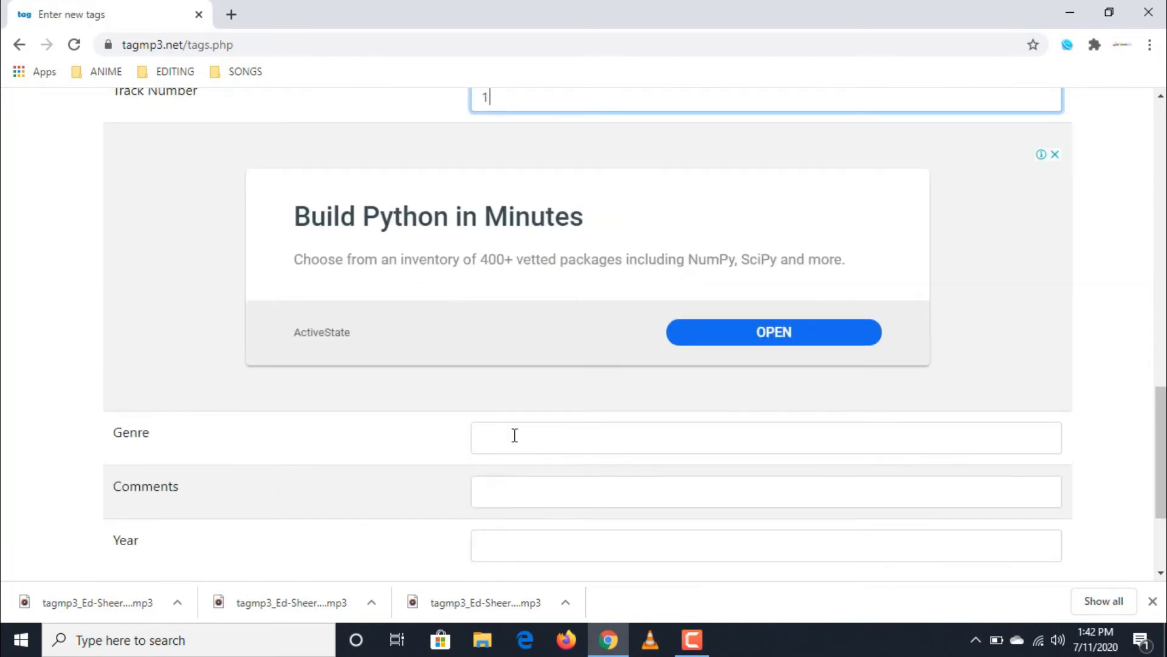
type("2017")
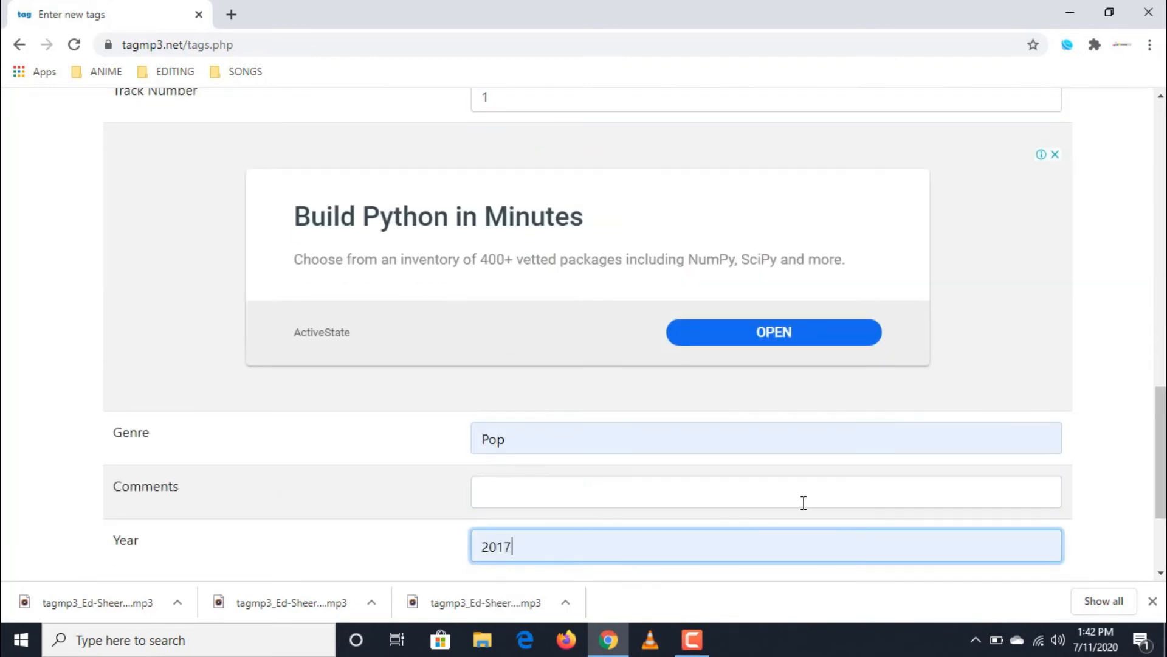
scroll("up", 3)
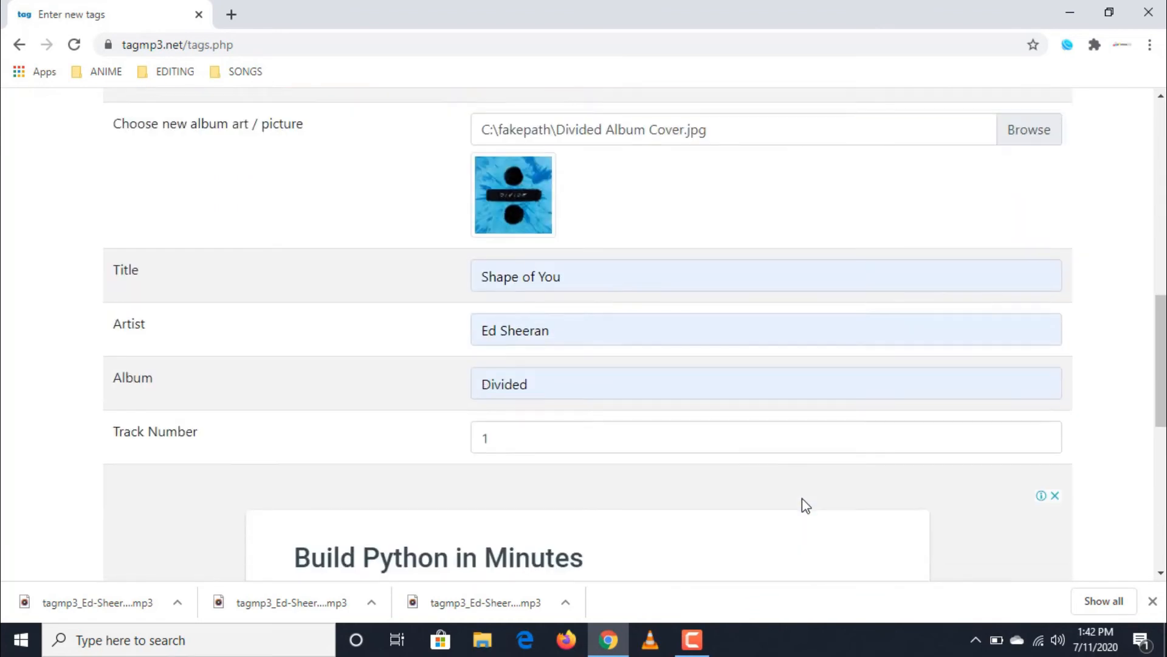
scroll("down", 3)
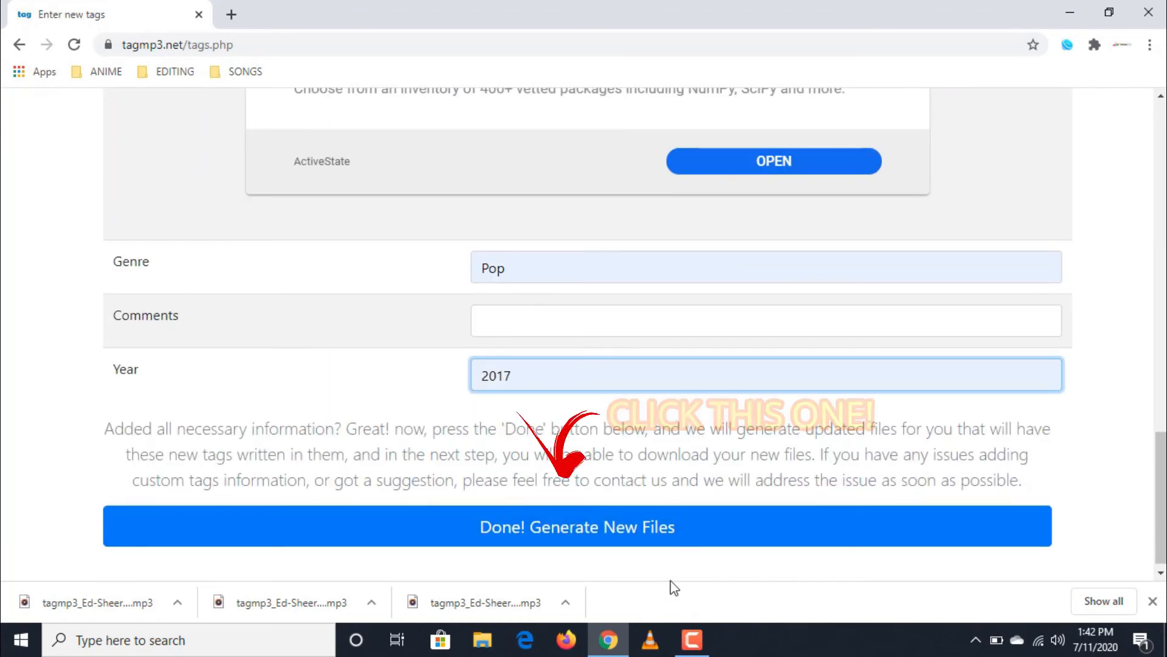
mouse_move(646, 536)
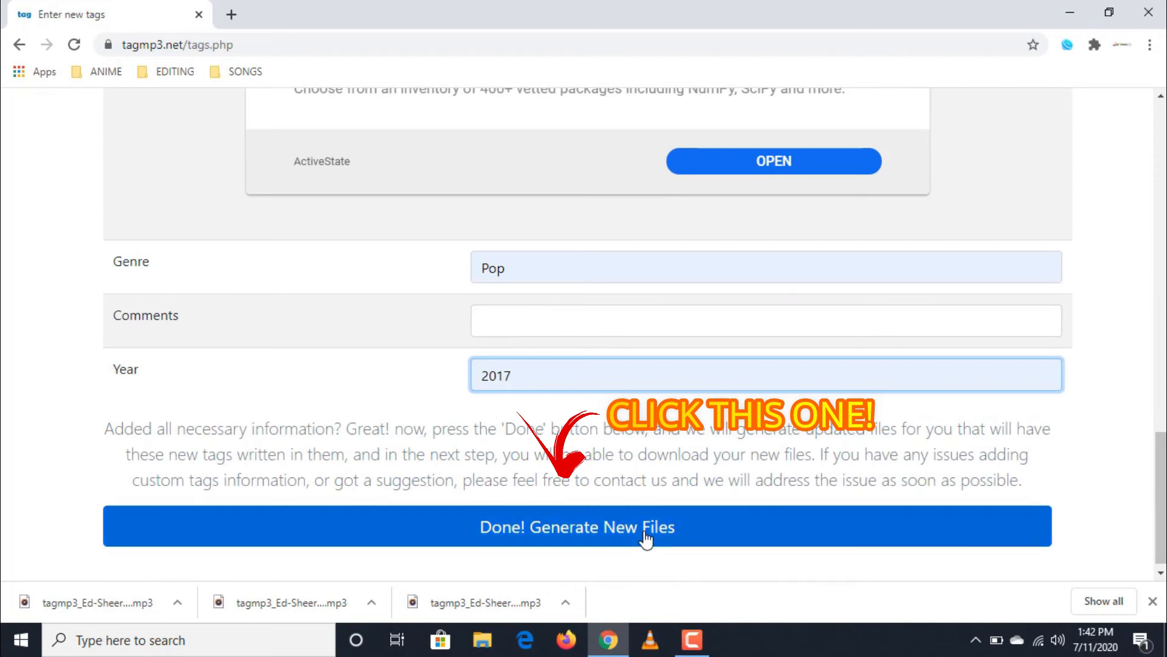
Generate the retagged file and download 'Ed Sheeran - Shape of You .mp3' from the completion page
left_click(576, 527)
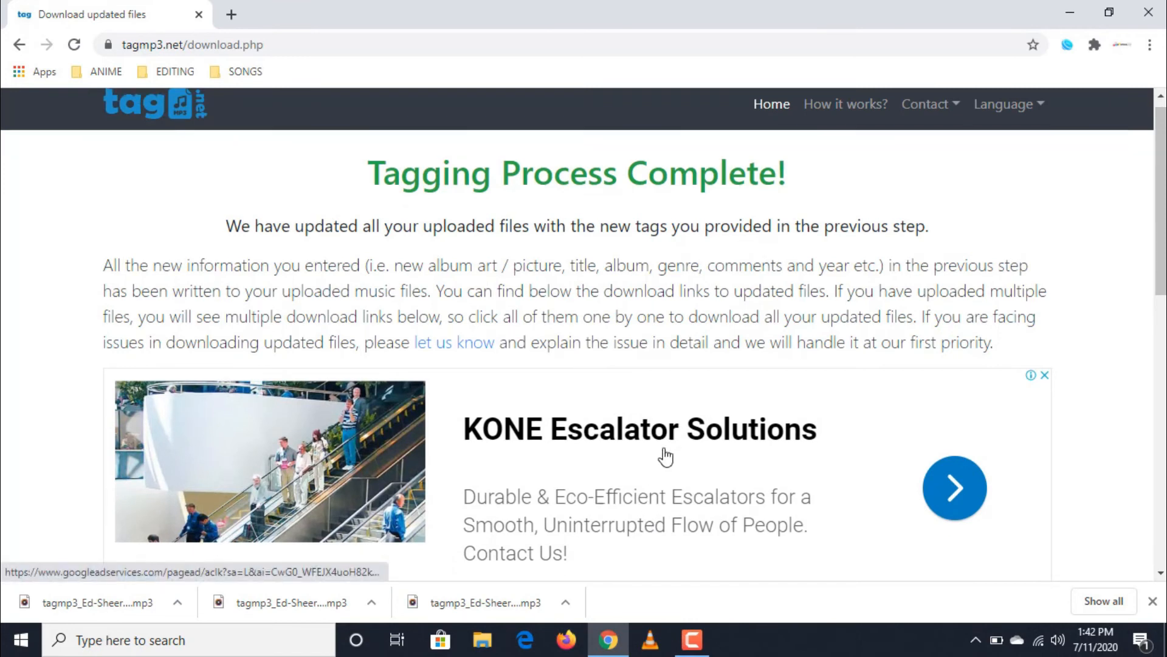
scroll("down", 3)
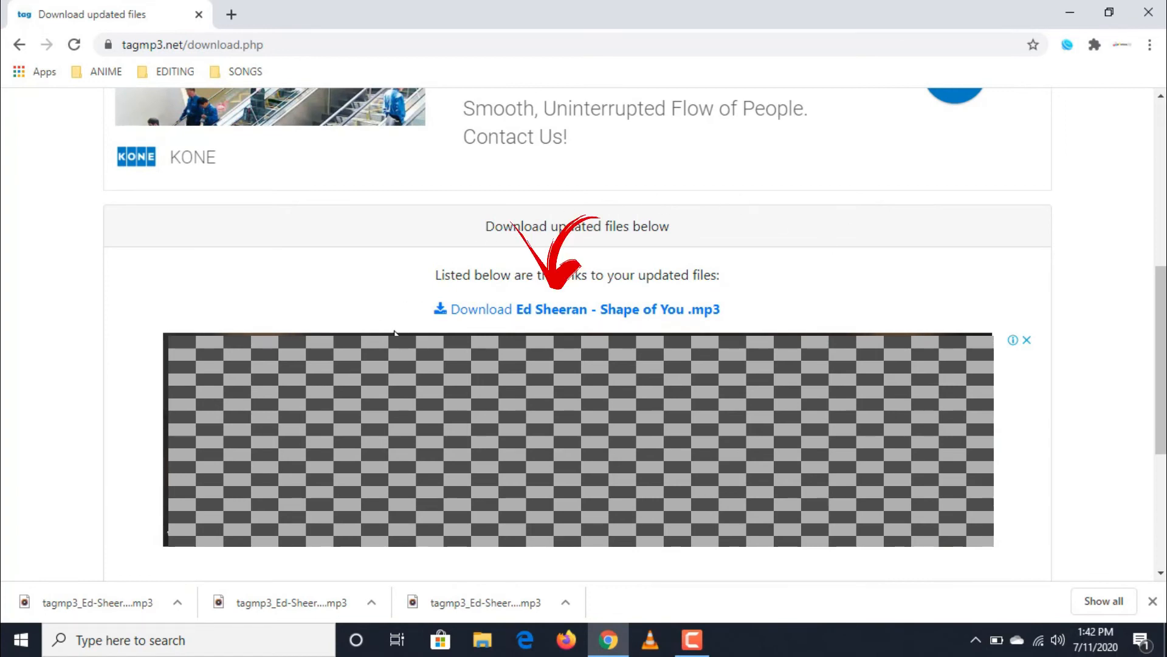
mouse_move(430, 330)
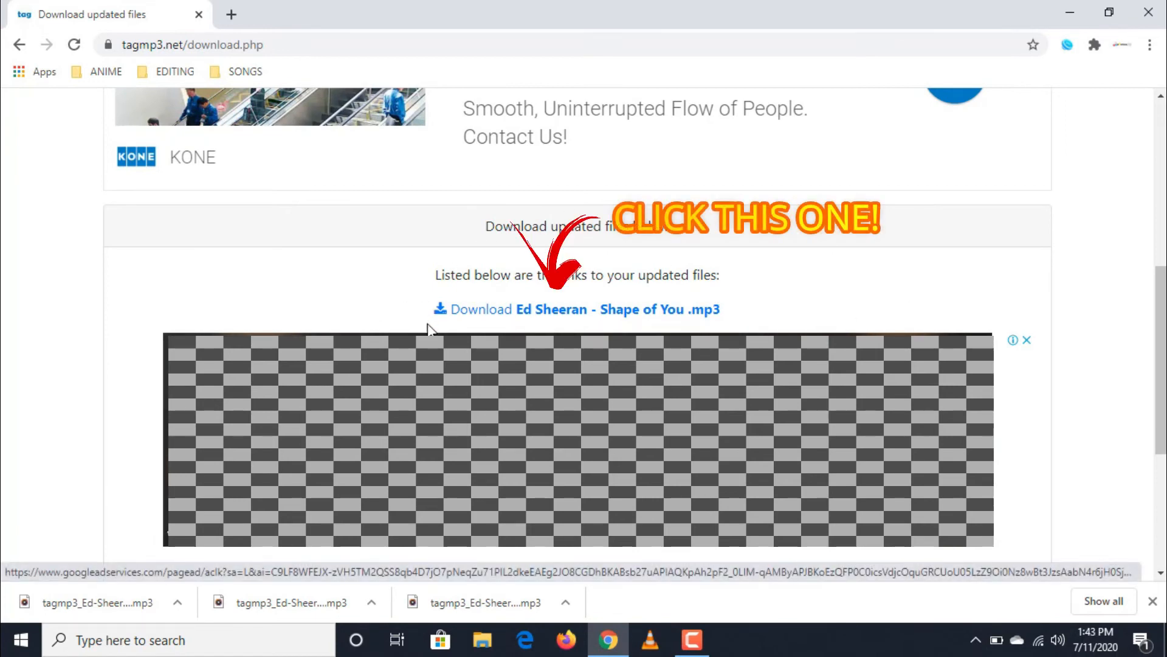
mouse_move(608, 309)
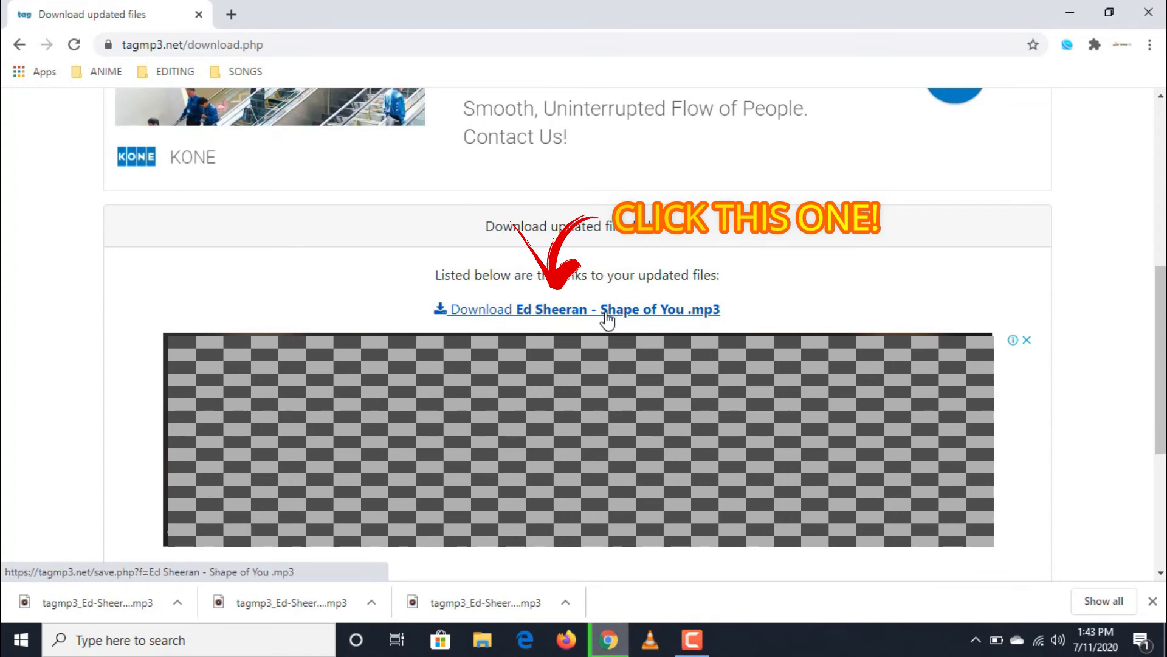
left_click(577, 309)
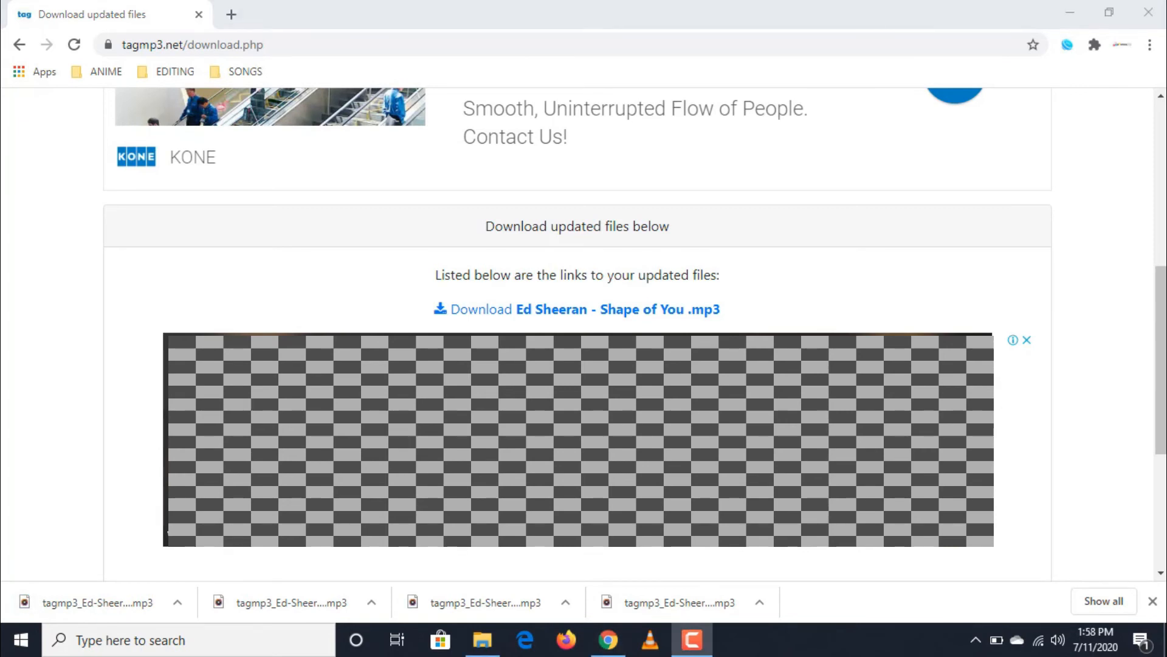
mouse_move(1063, 28)
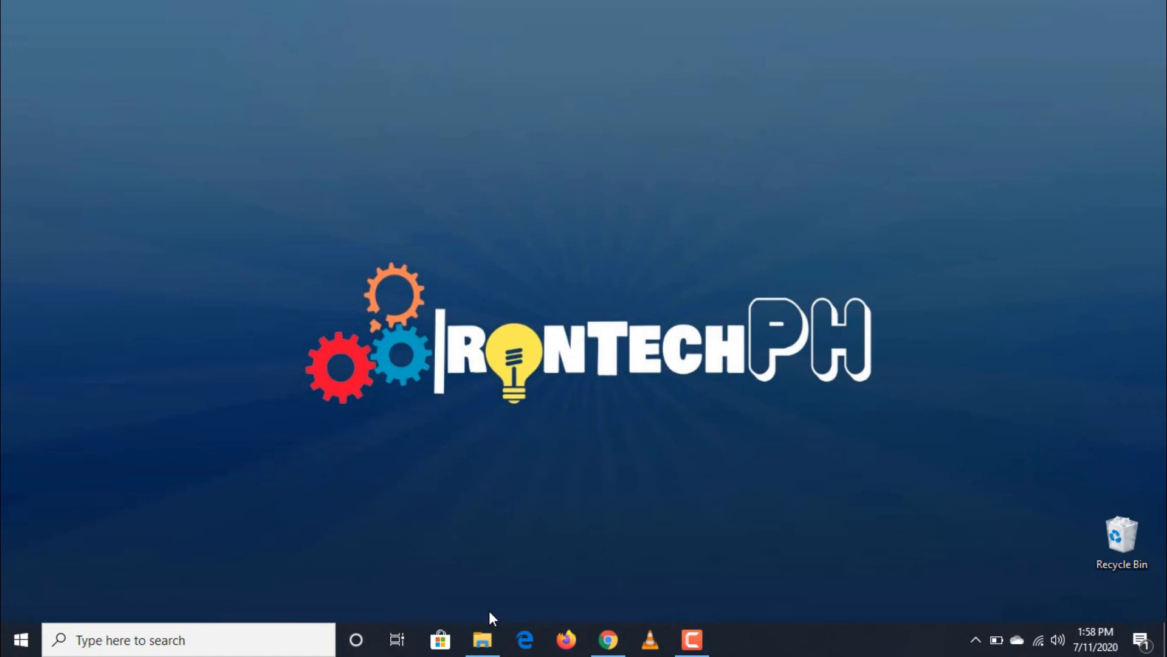
Compare the new tagmp3_ file's Divided art and tags against the old mp3 in Downloads, then minimize to the desktop
left_click(481, 639)
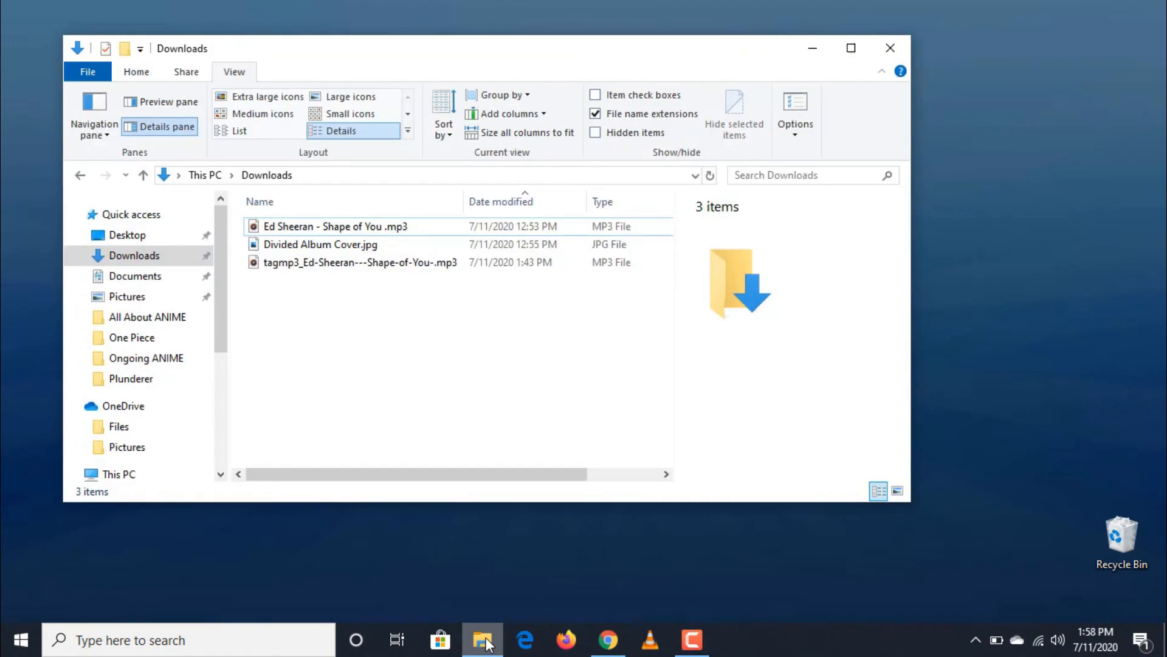
mouse_move(479, 409)
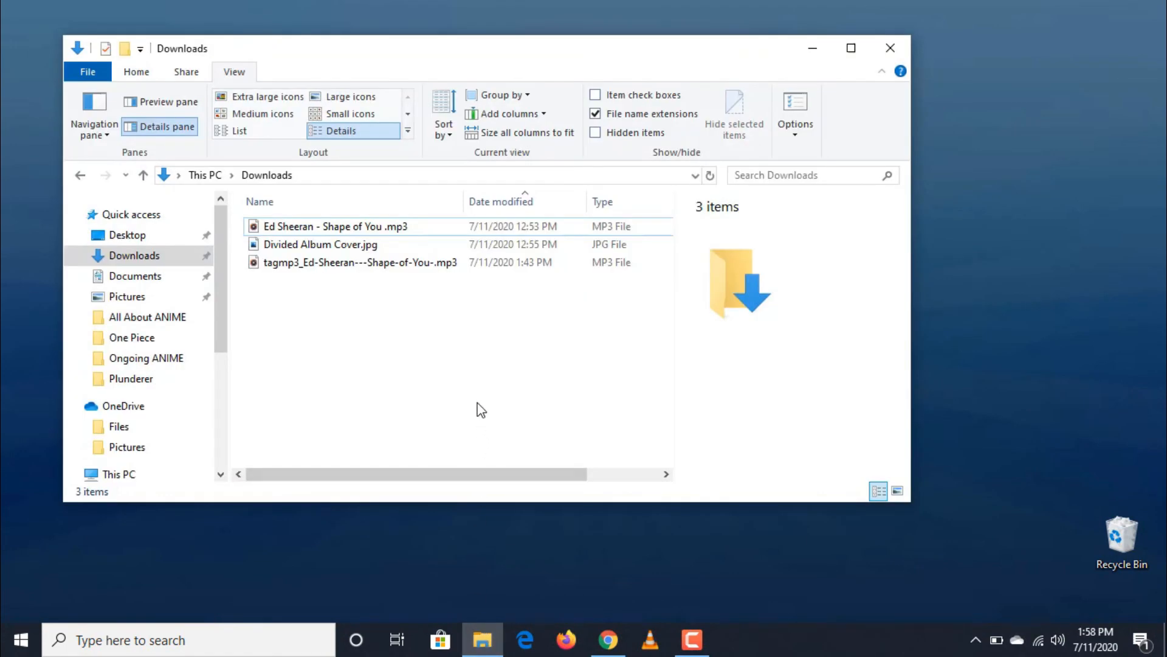
left_click(360, 263)
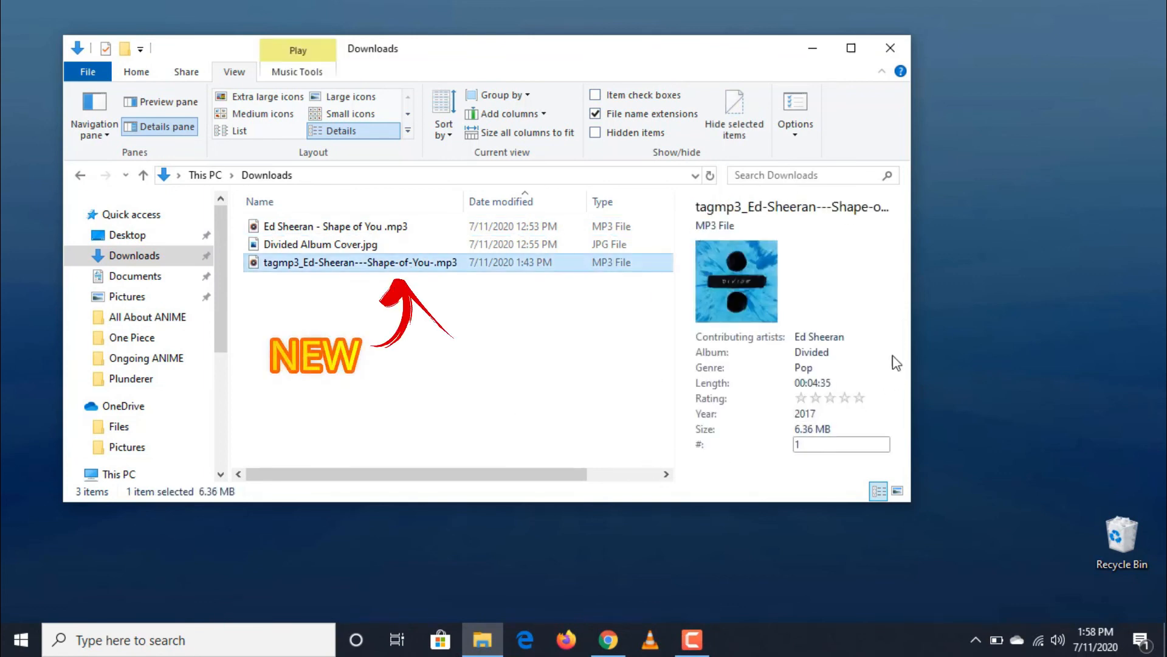
left_click(334, 226)
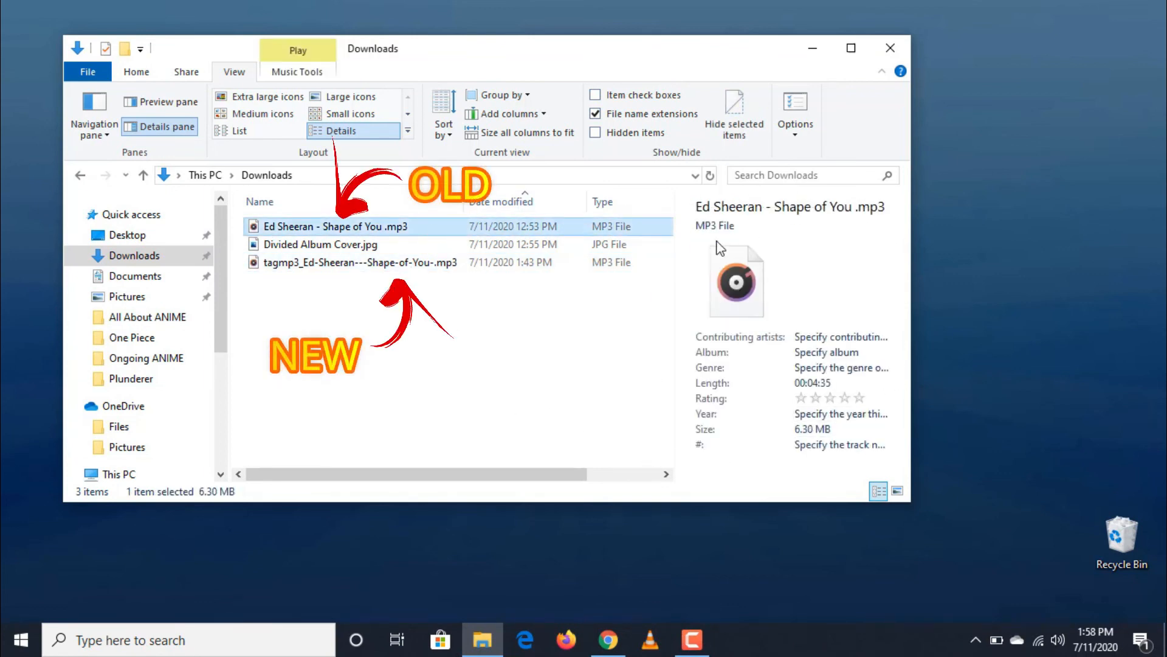
left_click(360, 262)
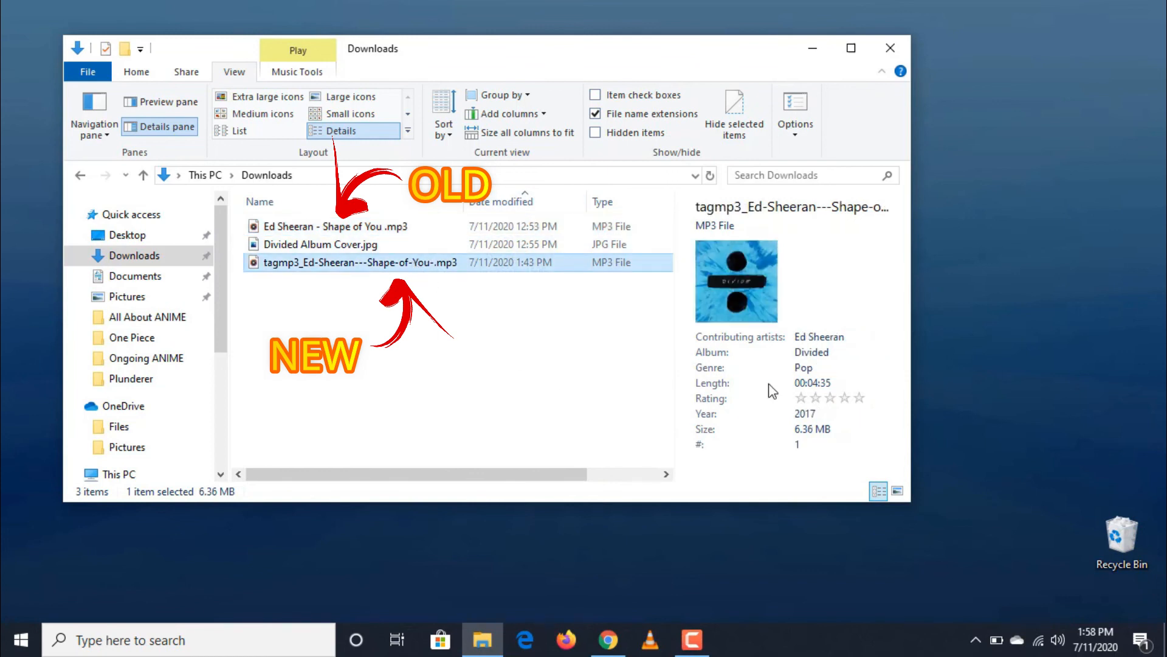
mouse_move(644, 317)
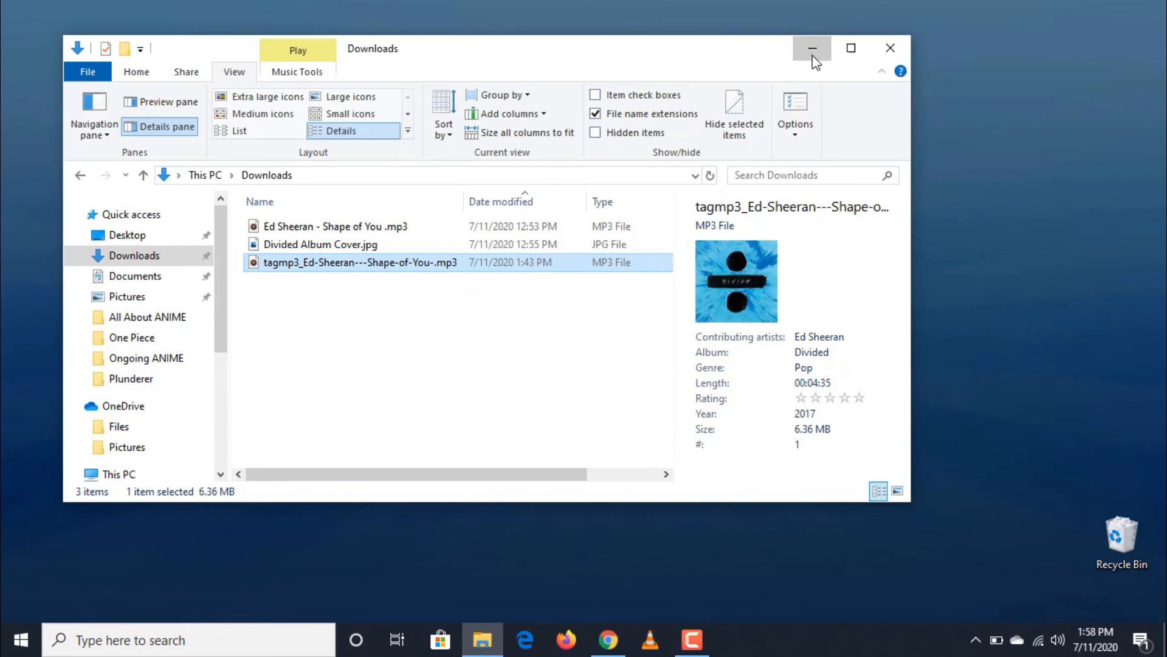
left_click(811, 47)
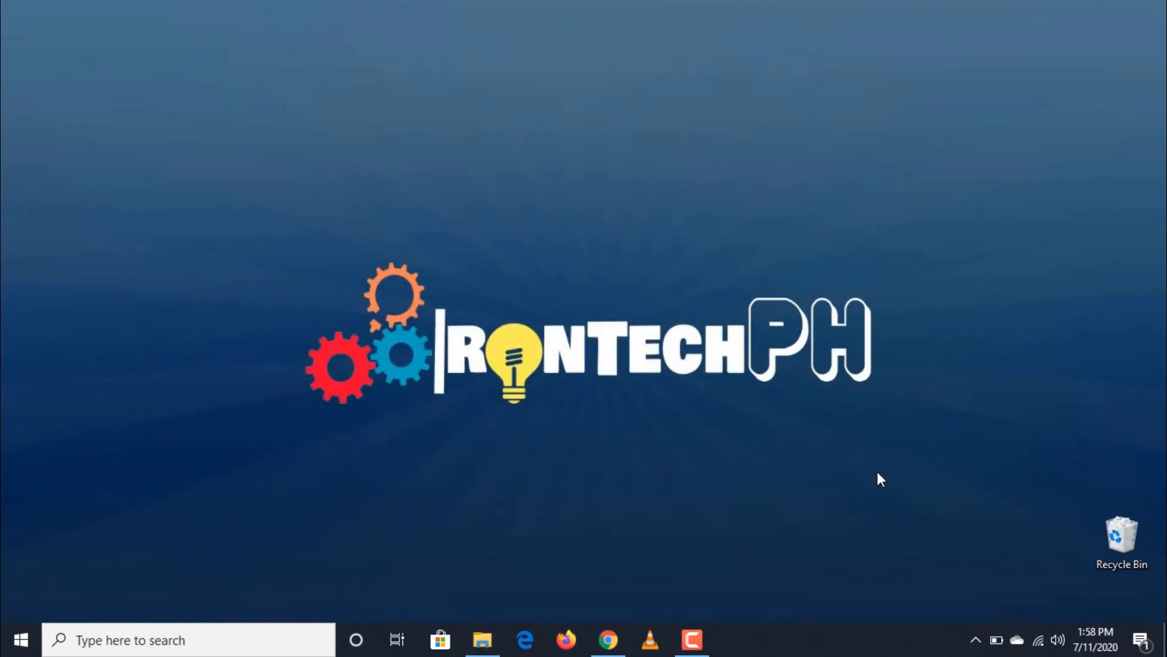